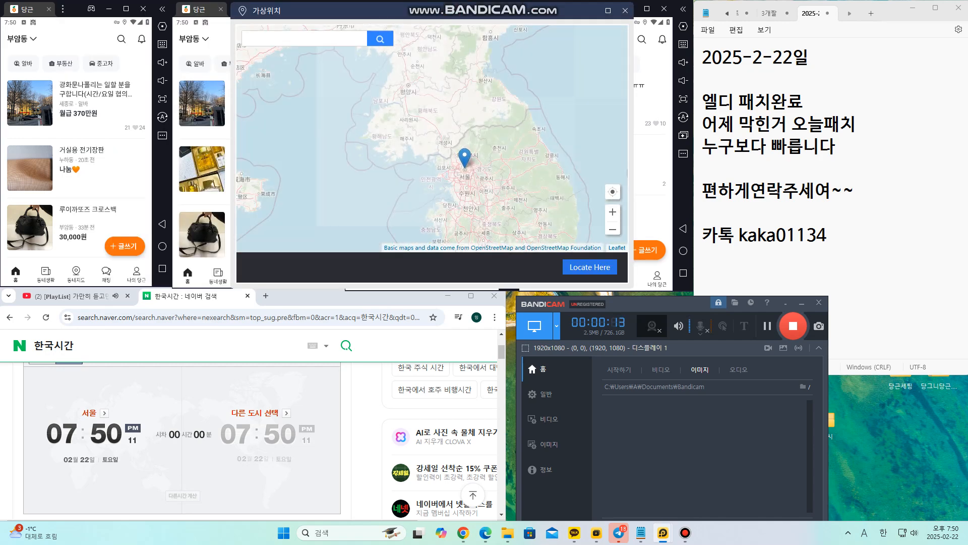
# Keep the virtual location pin near Seoul and apply it as the device location.
pyautogui.click(588, 266)
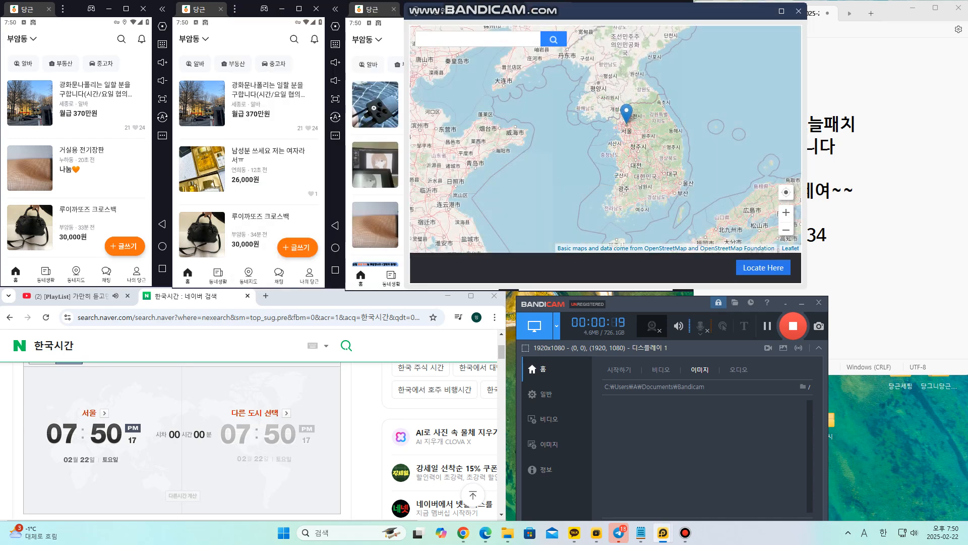
pyautogui.click(763, 266)
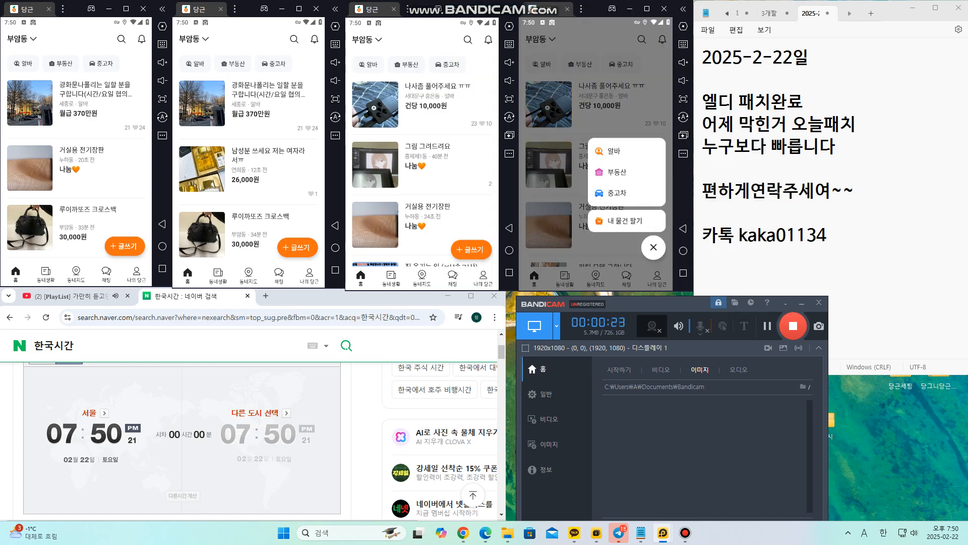
# Start selling an item and jump to neighborhood verification.
pyautogui.click(624, 220)
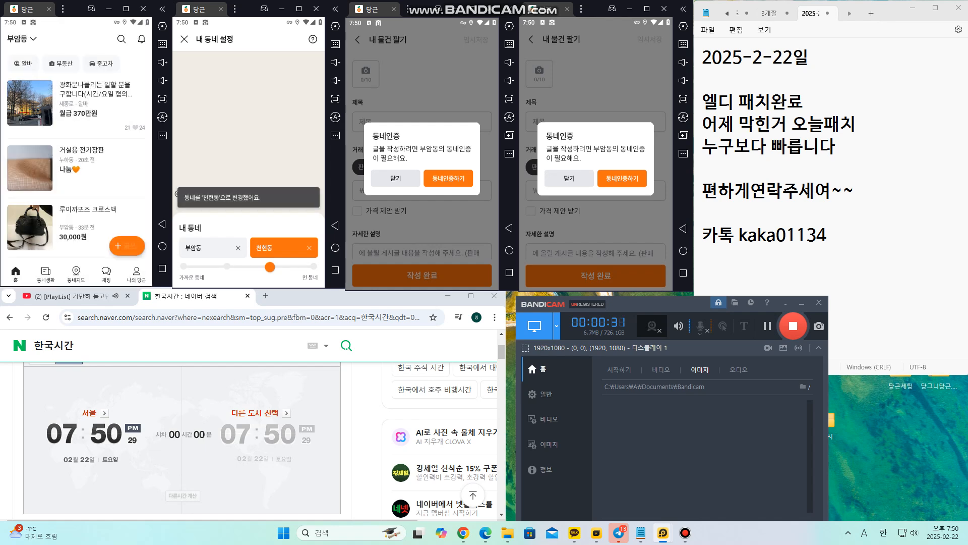
pyautogui.click(622, 178)
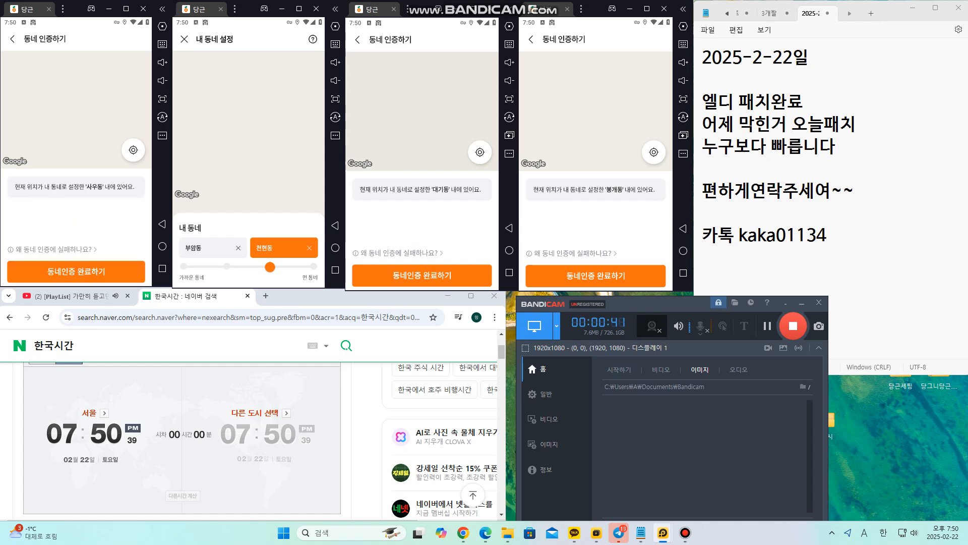
# On another emulator, start a new sell listing from the post options.
pyautogui.click(277, 247)
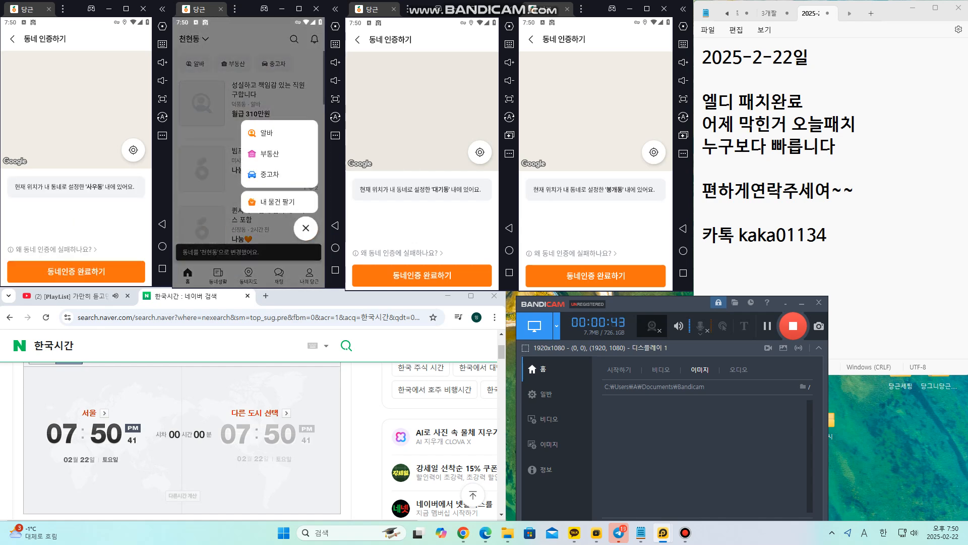
pyautogui.click(278, 201)
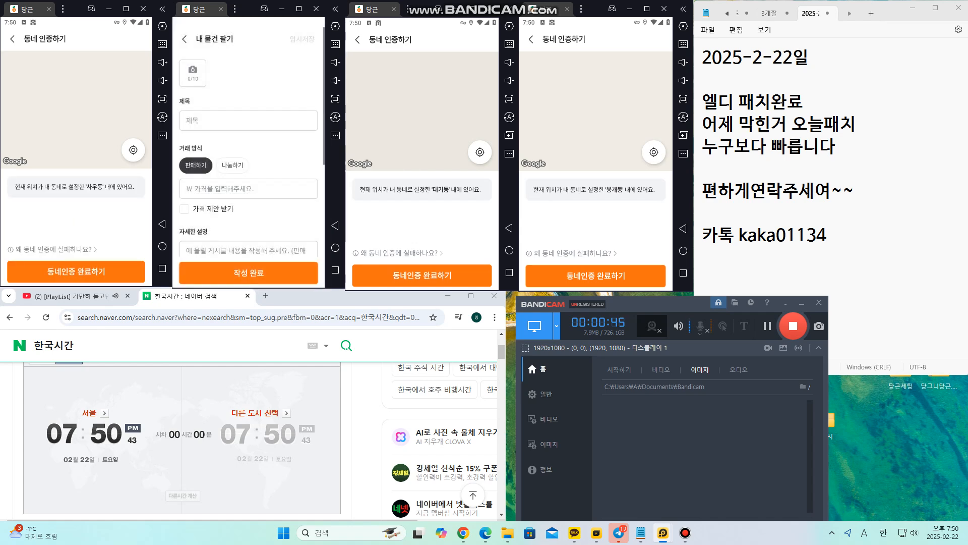
pyautogui.click(247, 272)
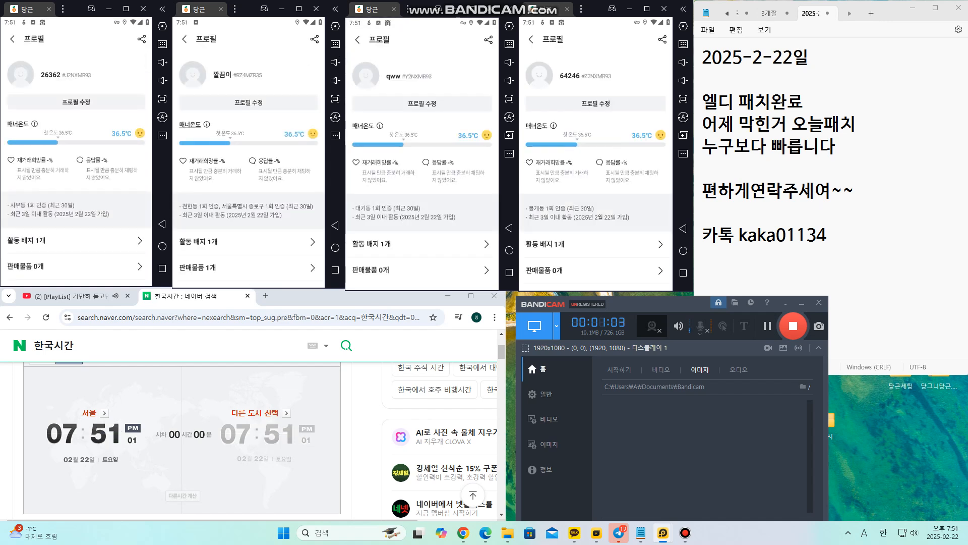
# Enter '오늘가이' while completing verification and viewing the profile.
pyautogui.write('오늘가이')
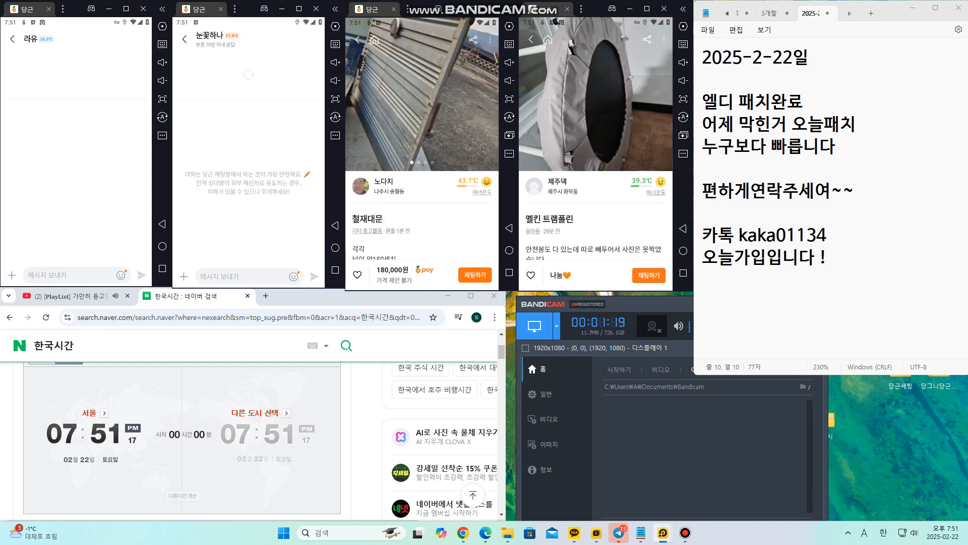
# Start a chat with the seller of an open listing.
pyautogui.click(295, 171)
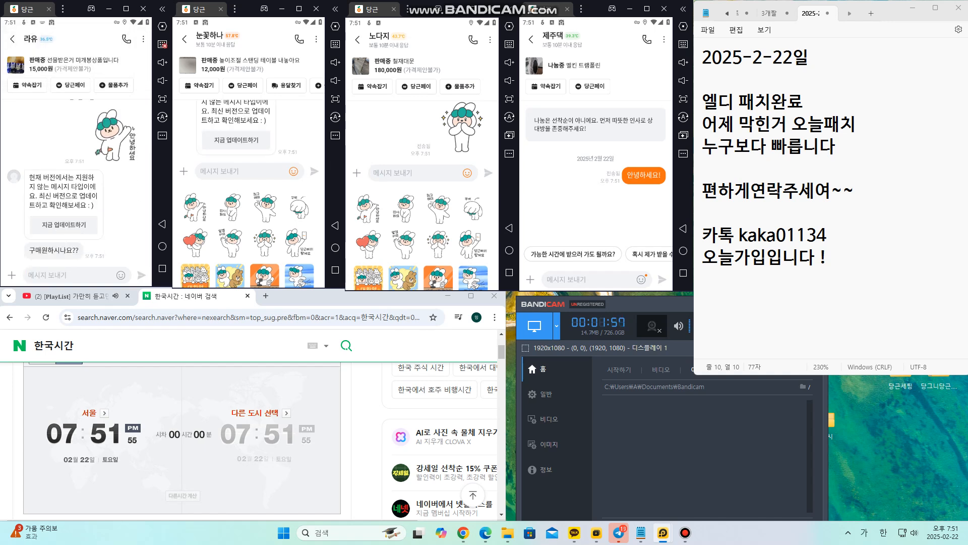
# Type the follow-up '구동문제는 없' and begin typing '이모티' in the chats.
pyautogui.write('구동문제는 없습니다 !!')
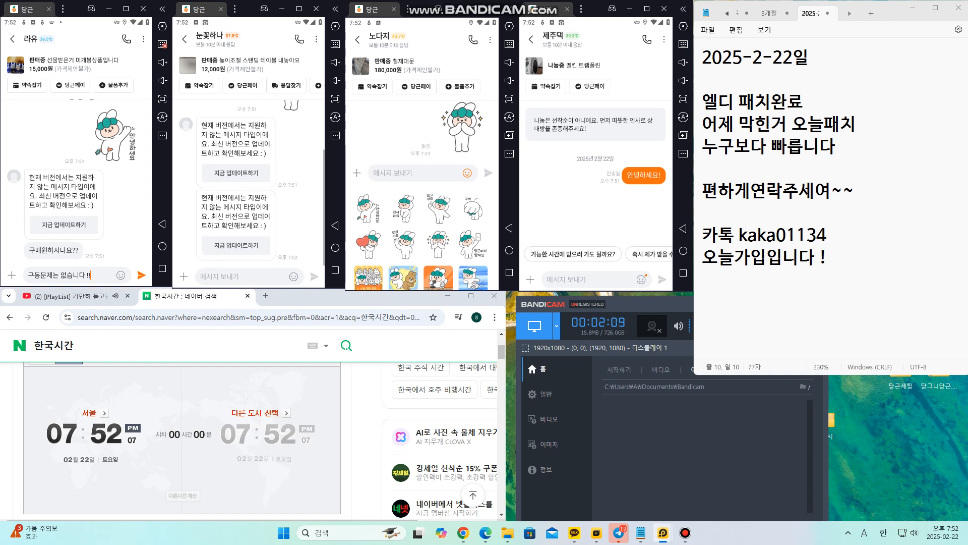
pyautogui.write('이모티')
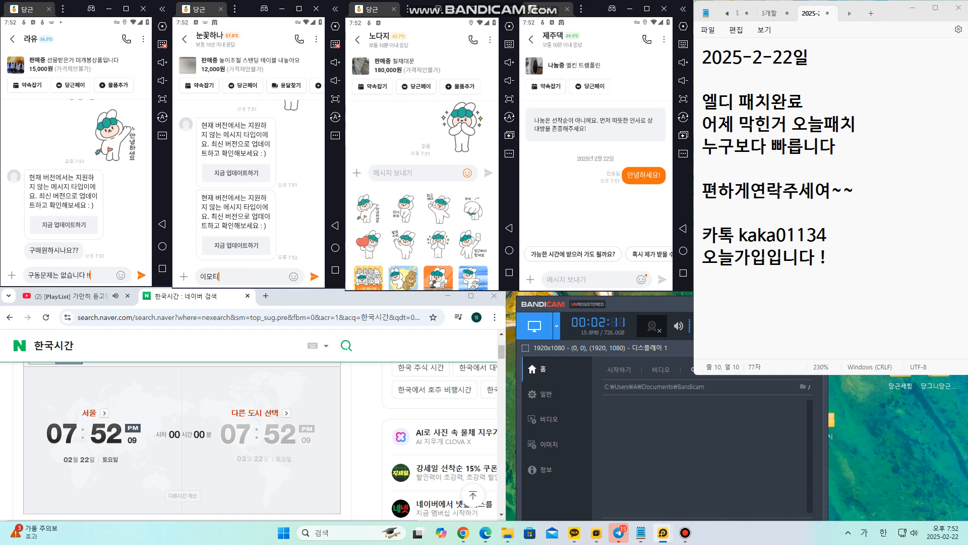